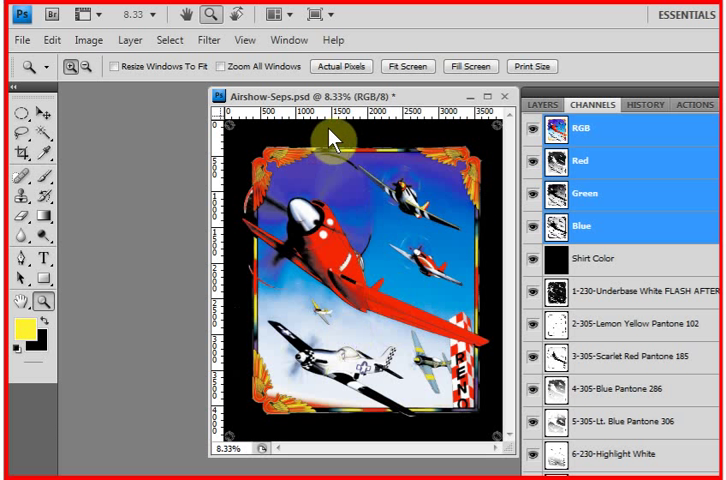
{"action": "mouse_move", "coordinate": [385, 148]}
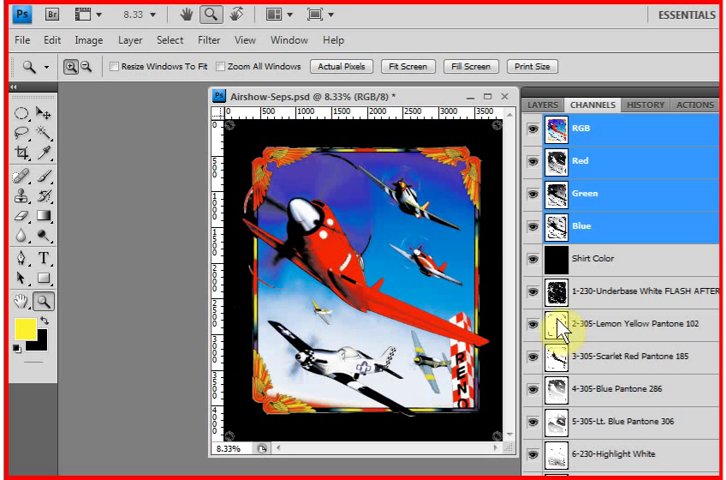
- Reach the Halftone Screen dialog from Print setup and show the airshow ink list
{"action": "left_click", "coordinate": [16, 41]}
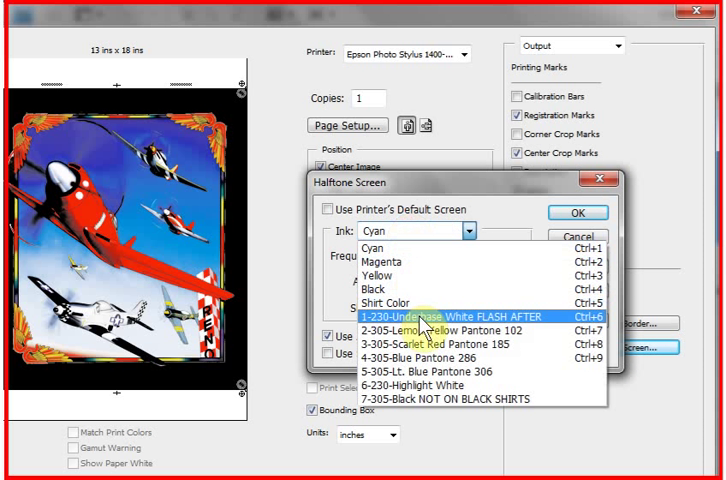
- Check the Underbase White (45°) and Lemon Yellow (25°) 55 lpi screens and their dot shape
{"action": "left_click", "coordinate": [430, 314]}
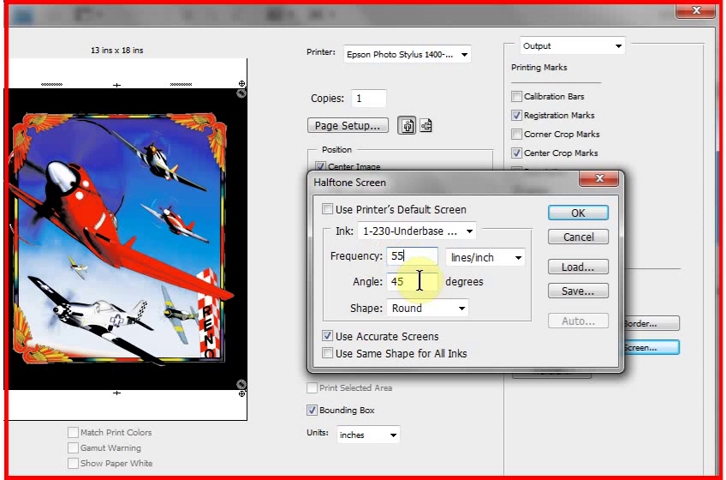
{"action": "type", "text": "2"}
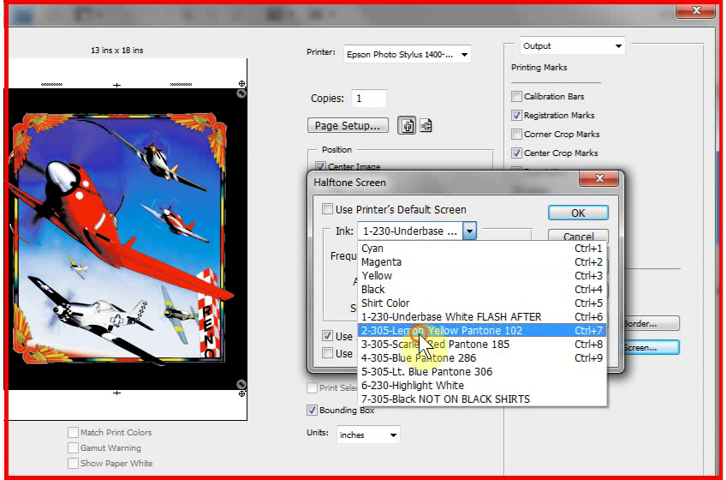
{"action": "left_click", "coordinate": [430, 329]}
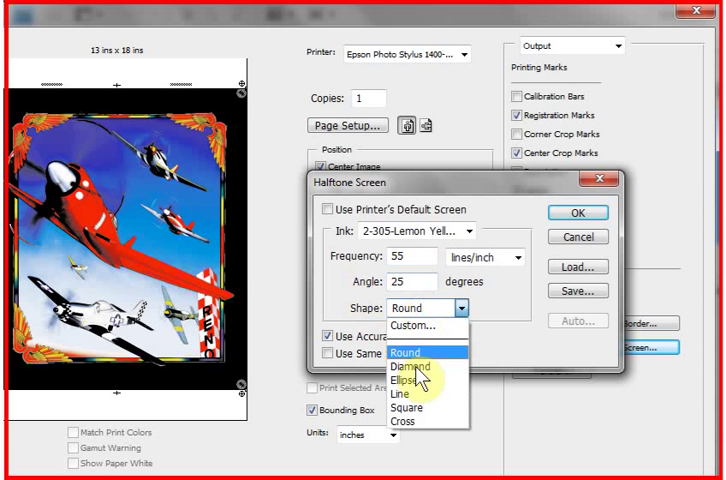
{"action": "left_click", "coordinate": [410, 382]}
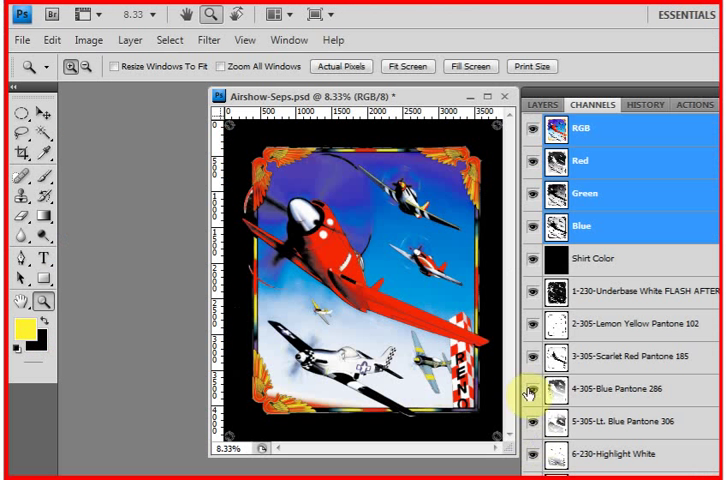
{"action": "mouse_move", "coordinate": [525, 390]}
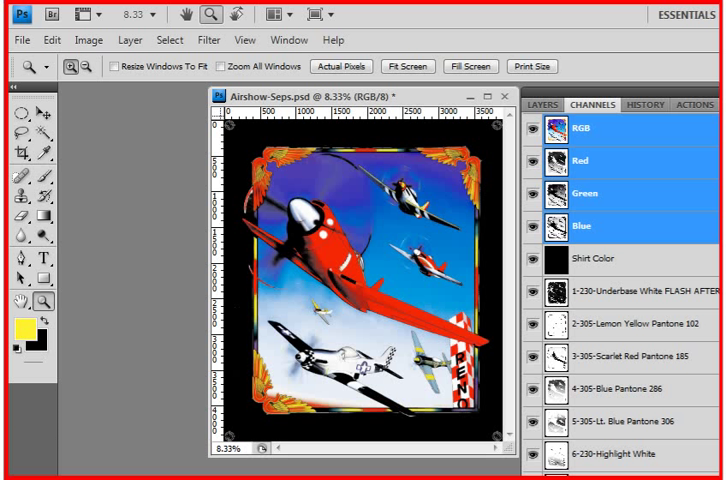
{"action": "mouse_move", "coordinate": [487, 248]}
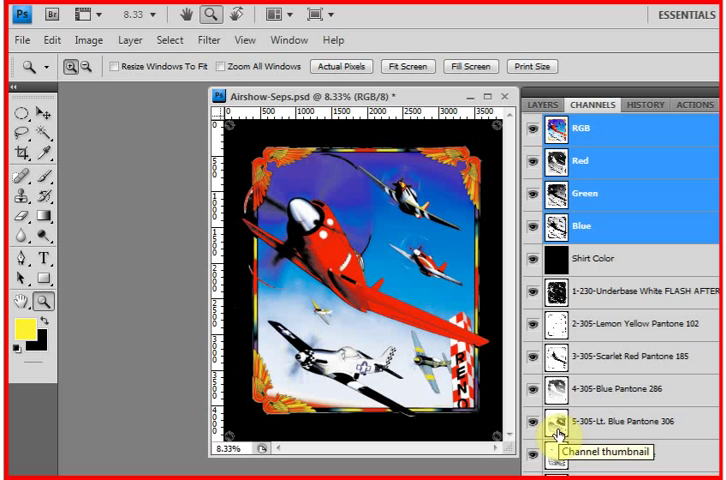
- Show the Scripts submenu listing the TSEPS-HalftoneConverter script
{"action": "left_click", "coordinate": [18, 40]}
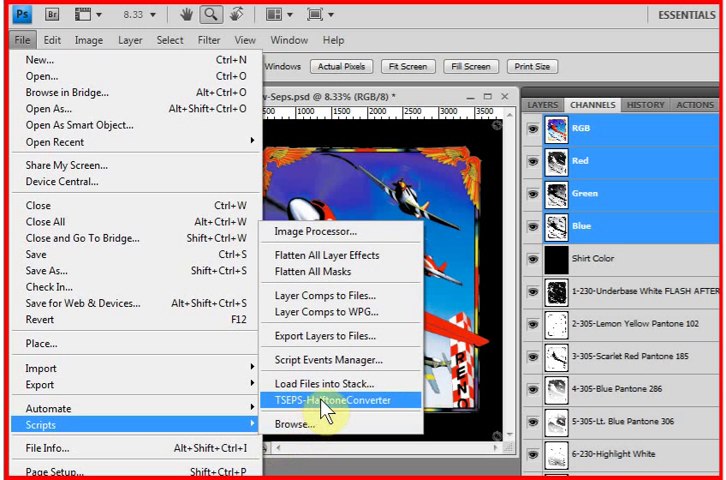
- Run TSEPS-HalftoneConverter and continue with all seven spot channels checked
{"action": "left_click", "coordinate": [340, 399]}
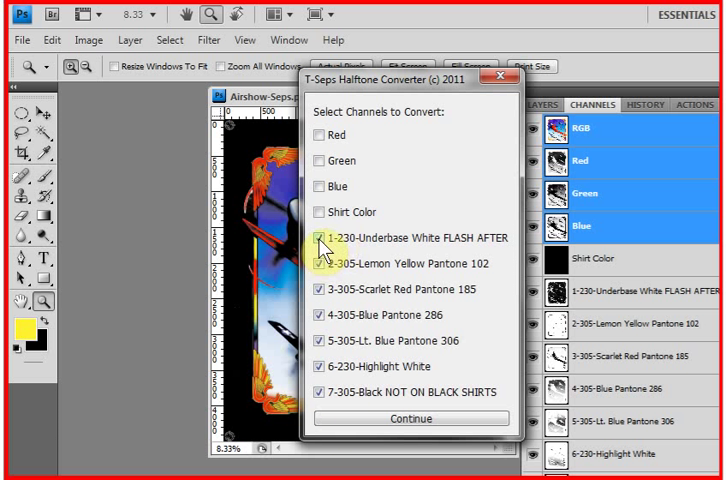
{"action": "mouse_move", "coordinate": [391, 419]}
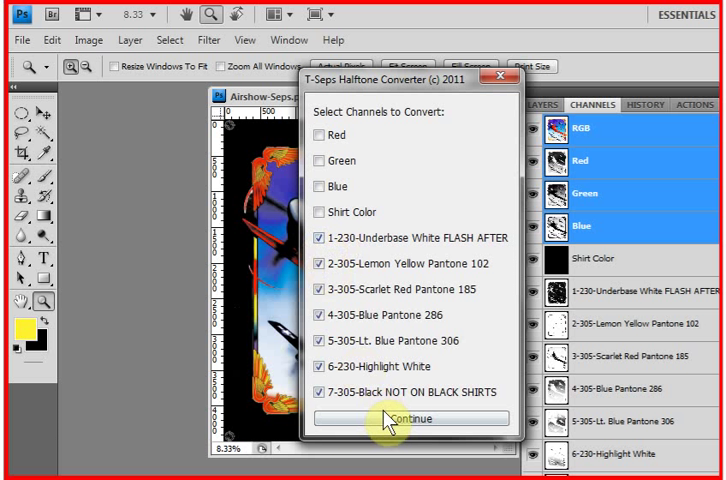
{"action": "left_click", "coordinate": [408, 419]}
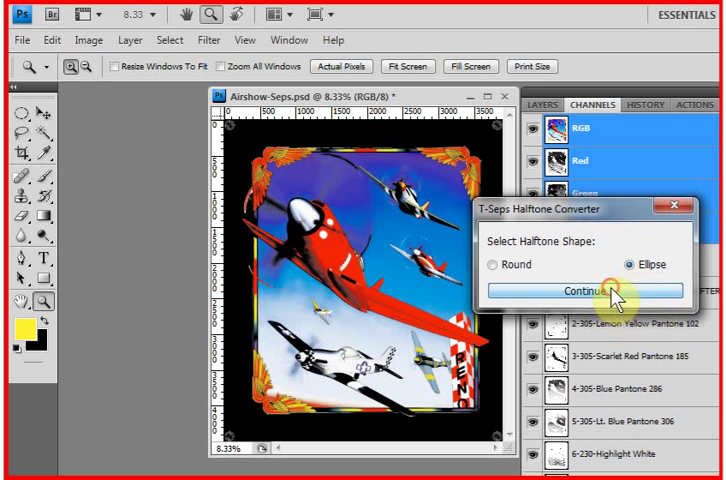
- Keep Ellipse dots, set frequency 45 and output resolution 1440 in the converter
{"action": "left_click", "coordinate": [586, 290]}
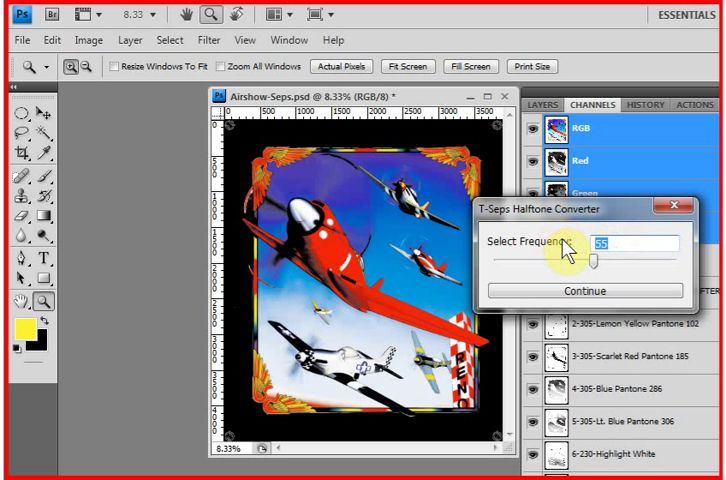
{"action": "left_click_drag", "start_coordinate": [590, 260], "coordinate": [595, 260]}
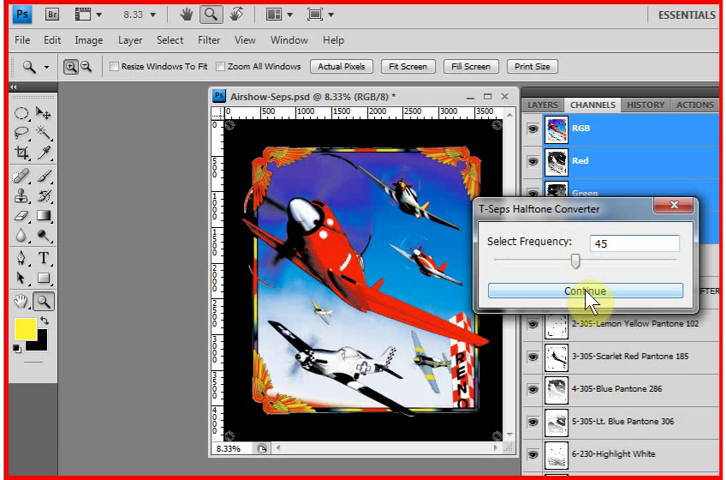
{"action": "left_click", "coordinate": [578, 291]}
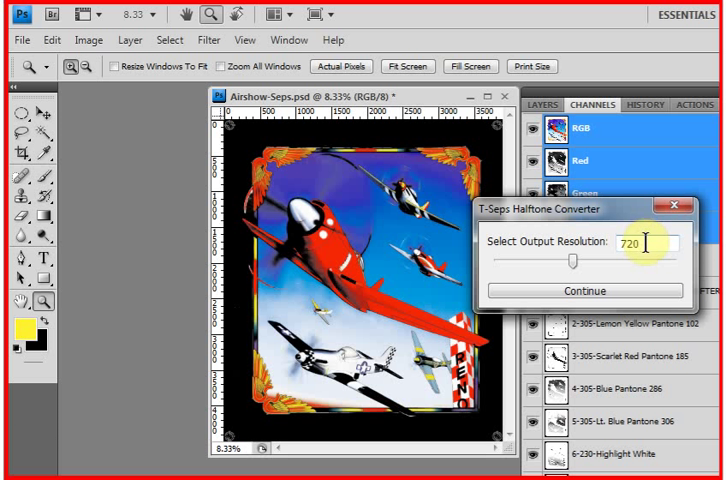
{"action": "mouse_move", "coordinate": [640, 244]}
{"action": "type", "text": "1440"}
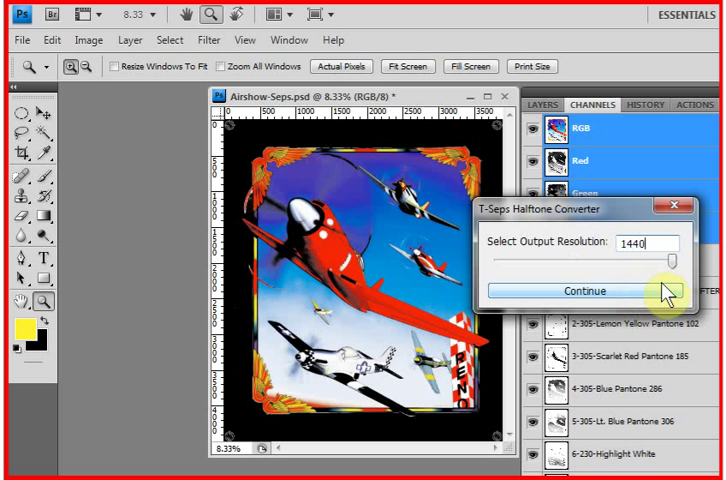
{"action": "left_click", "coordinate": [584, 291]}
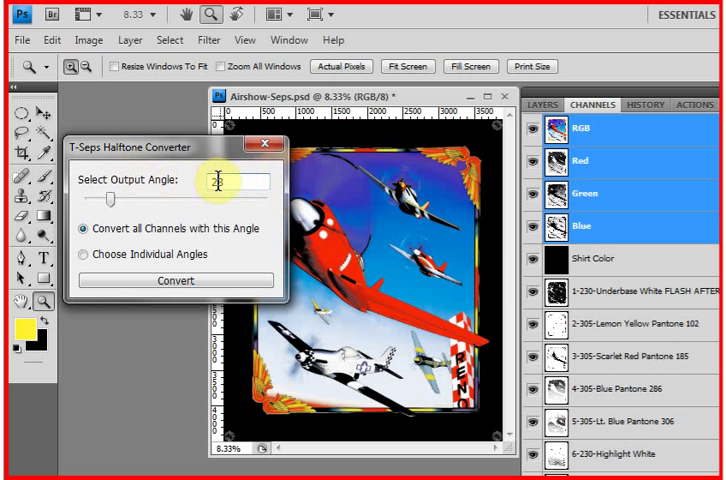
- Enter a 25-degree output angle and switch to individual angles for each channel
{"action": "type", "text": "25"}
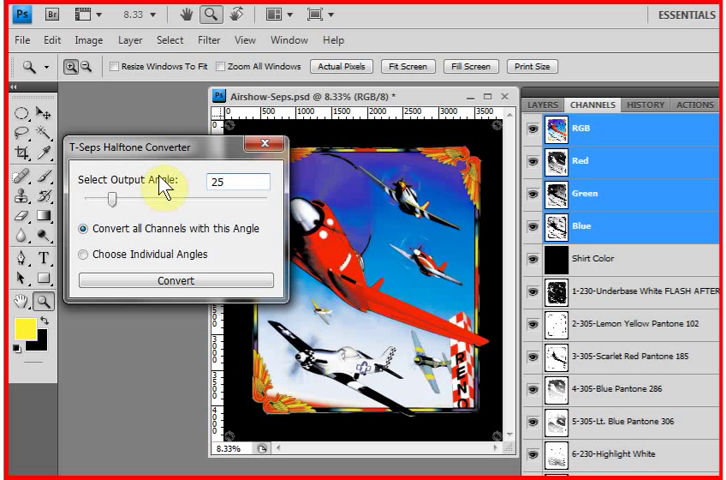
{"action": "left_click_drag", "start_coordinate": [150, 146], "coordinate": [200, 133]}
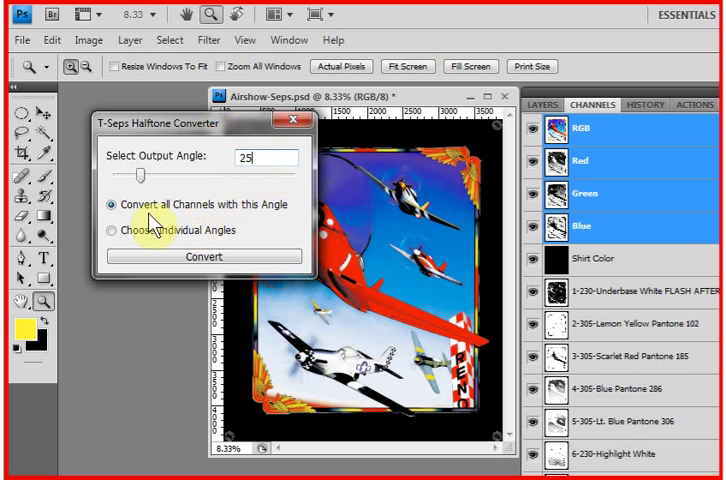
{"action": "left_click", "coordinate": [111, 231]}
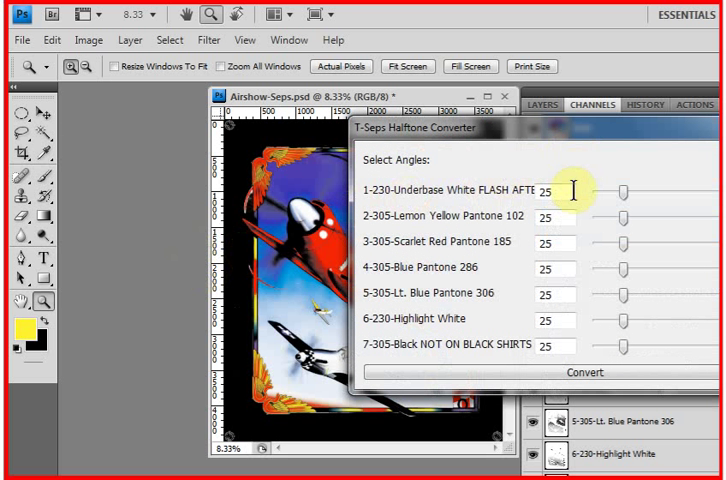
{"action": "mouse_move", "coordinate": [398, 350]}
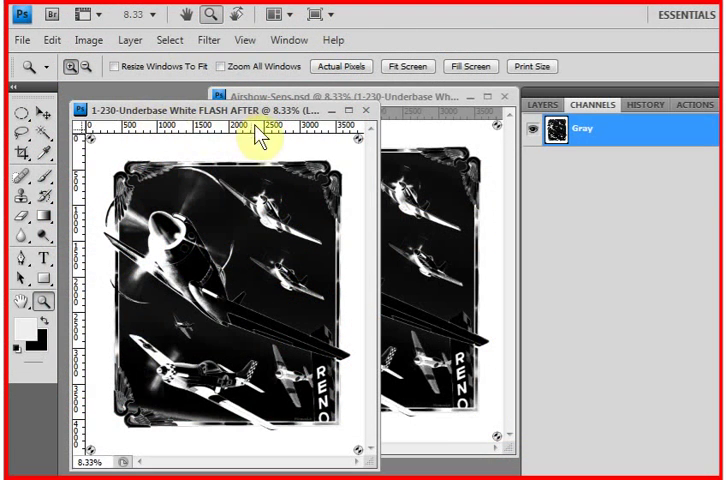
{"action": "mouse_move", "coordinate": [200, 120]}
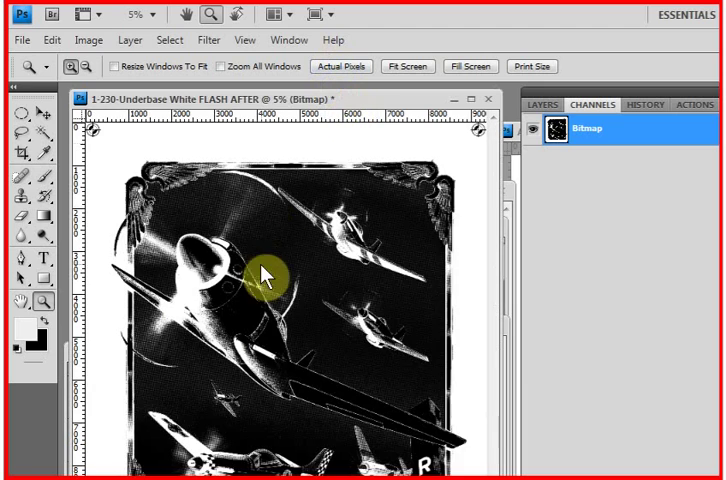
- Zoom in on the large plane of the Underbase White bitmap to inspect its halftone dots
{"action": "left_click", "coordinate": [257, 262]}
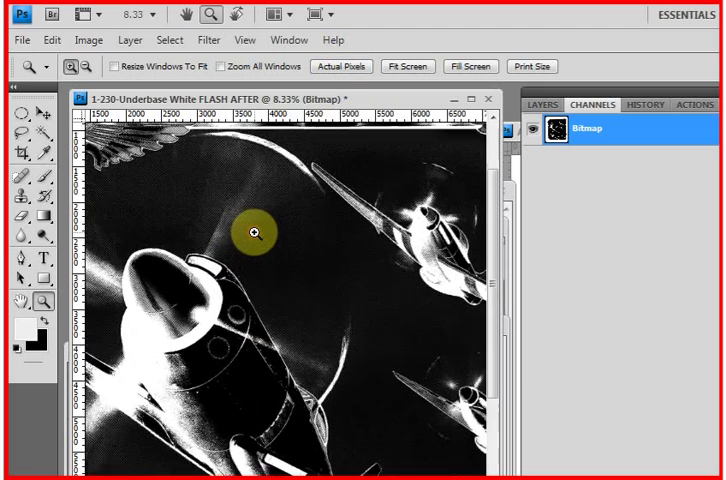